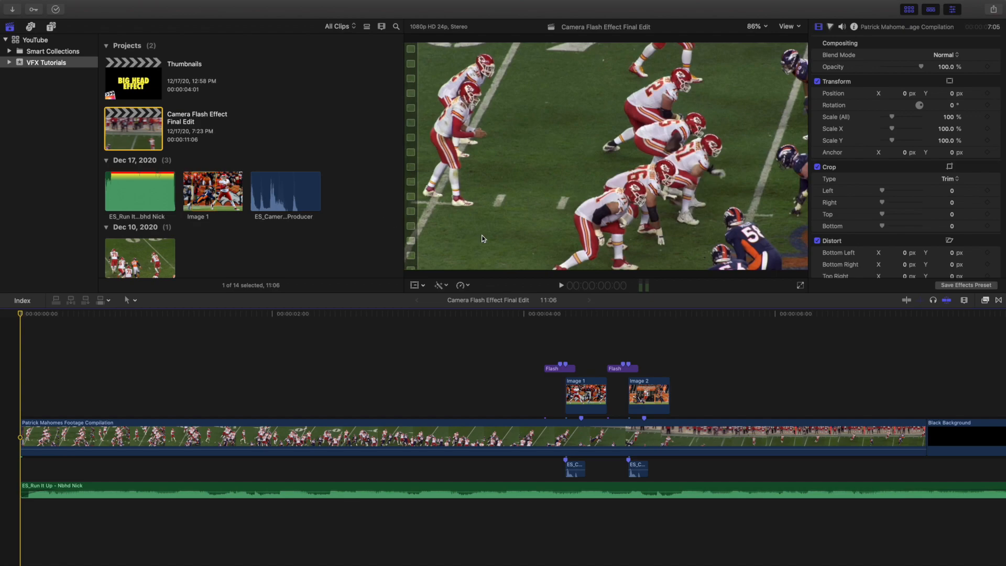
mouse_move(462, 295)
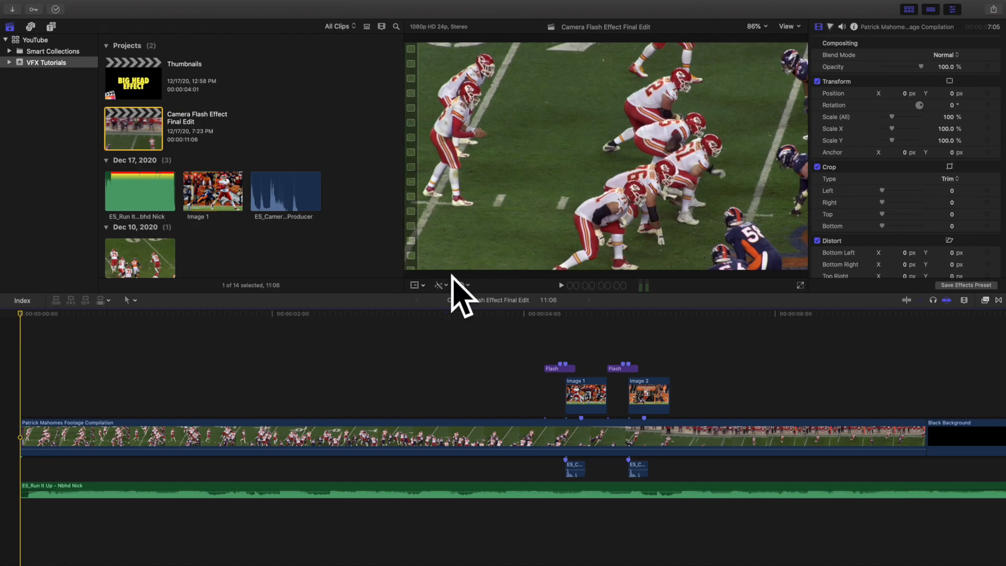
mouse_move(478, 294)
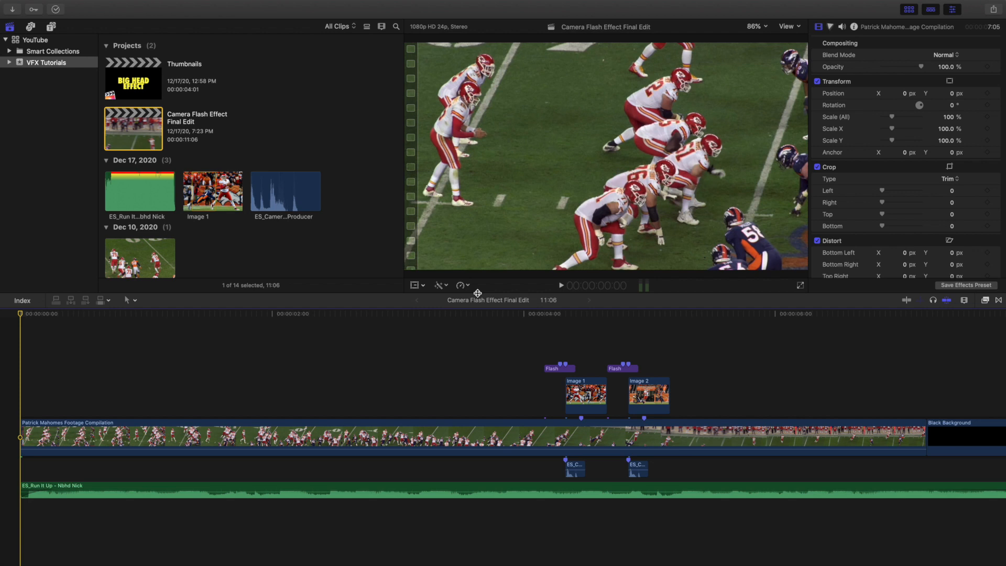
mouse_move(10, 388)
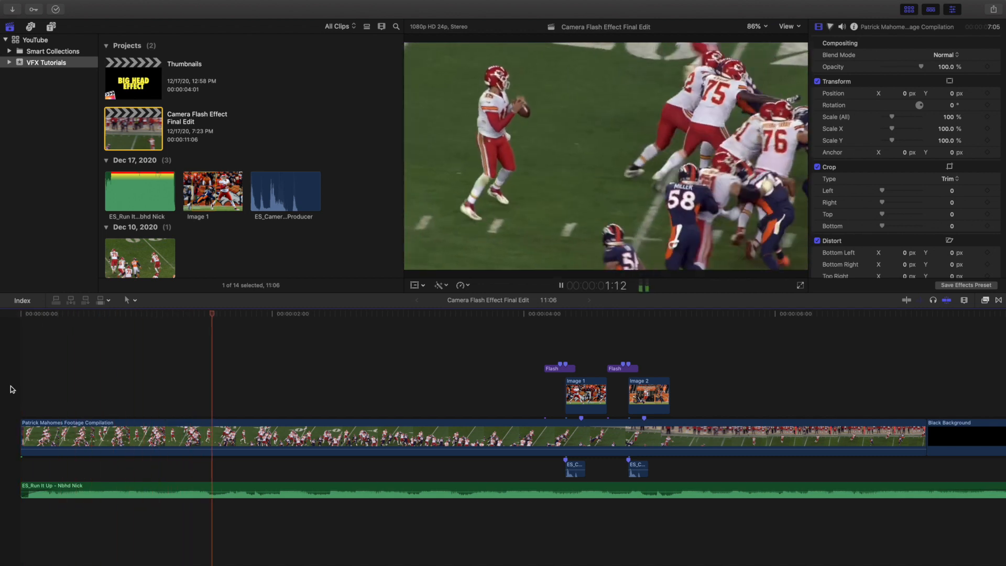
Step: Pause timeline playback about three seconds in, just before the first flash
left_click(470, 313)
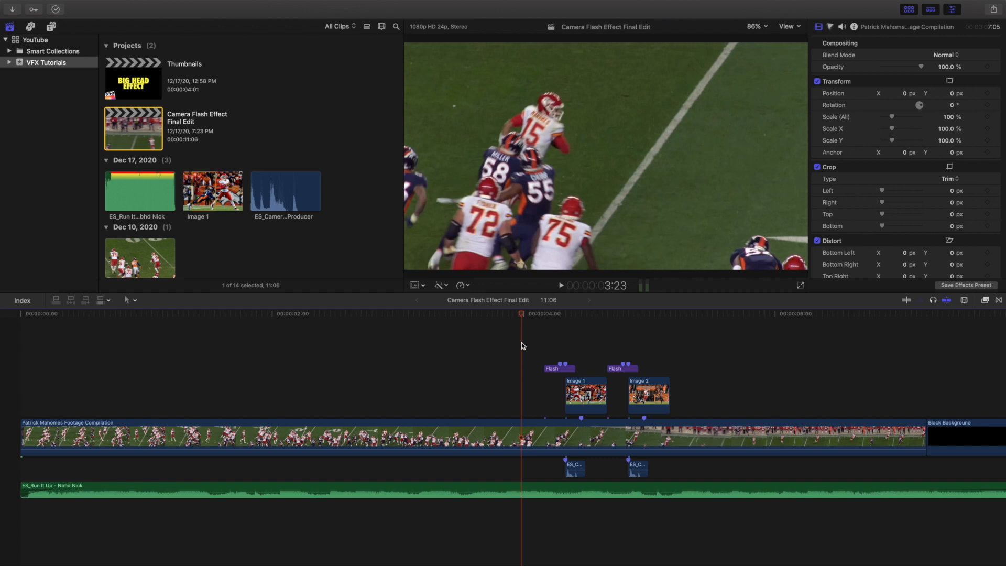
mouse_move(558, 359)
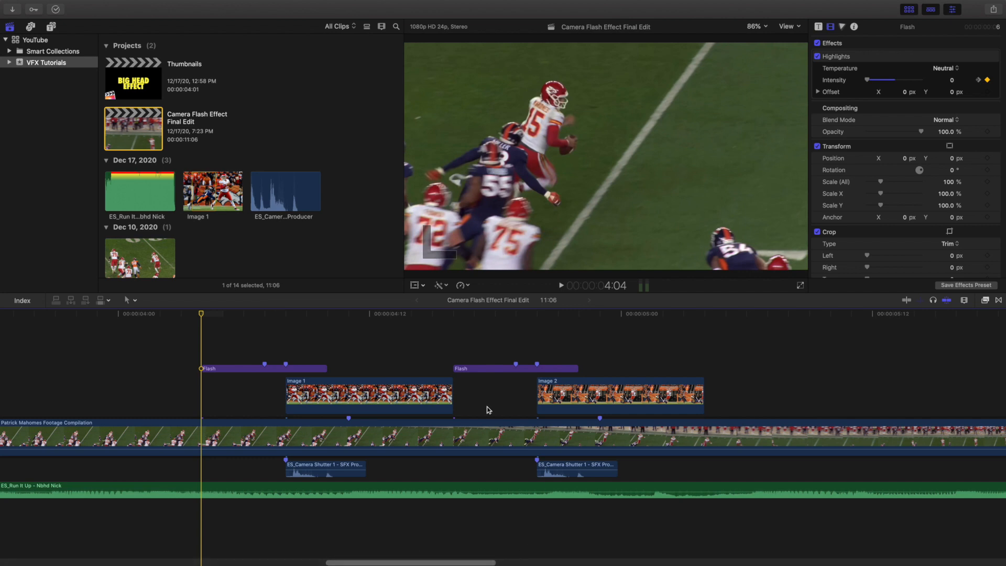
mouse_move(334, 417)
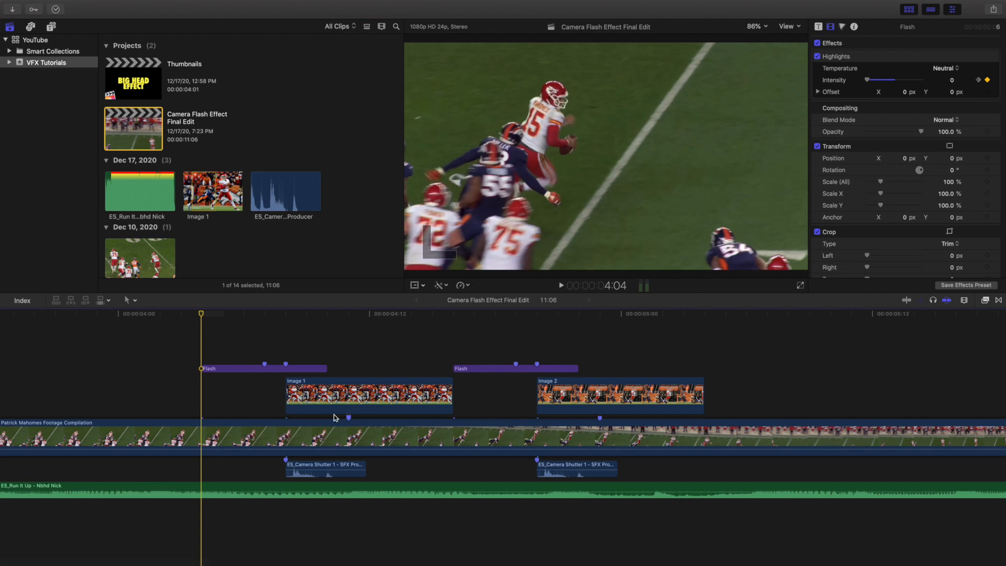
Step: Select the first Flash adjustment layer at four seconds and show the installed effects library
left_click(513, 368)
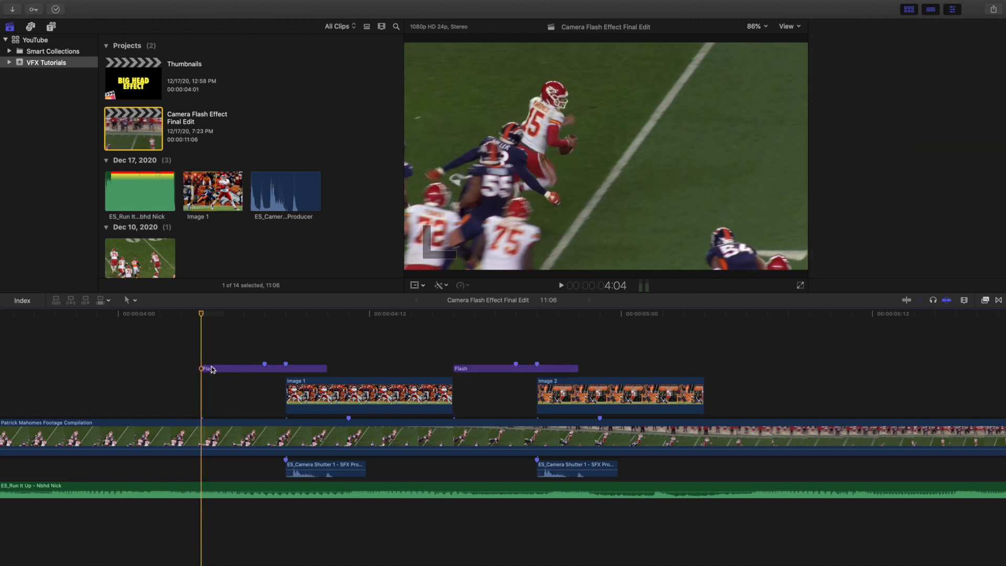
left_click(231, 368)
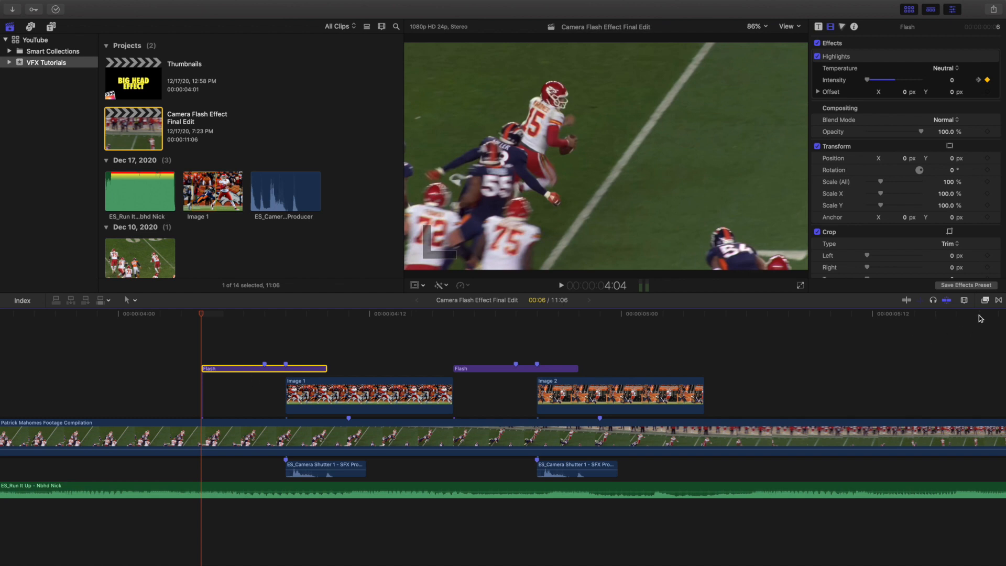
left_click(984, 300)
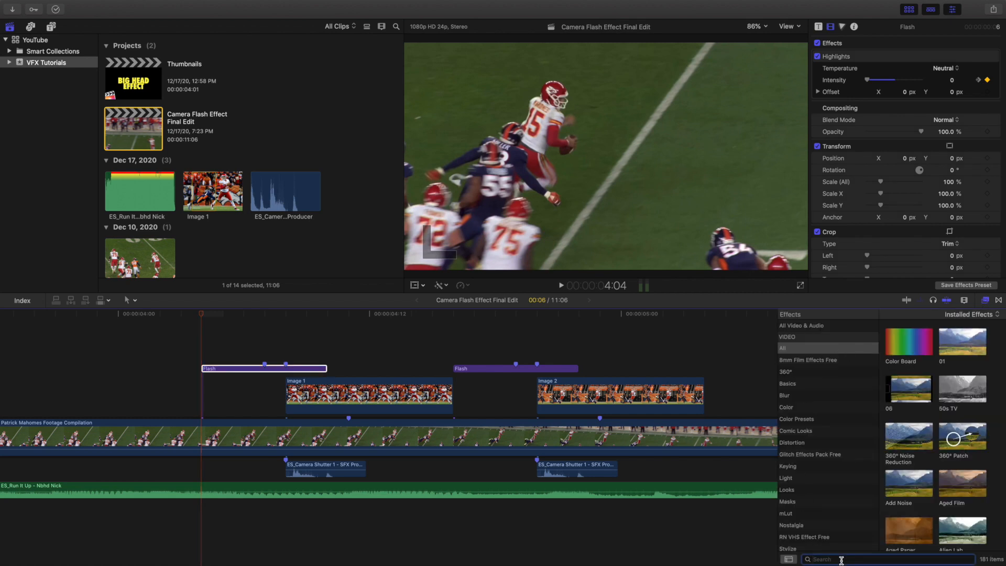
Step: Search the effects library for 'high' to find the Highlights effect
type("high")
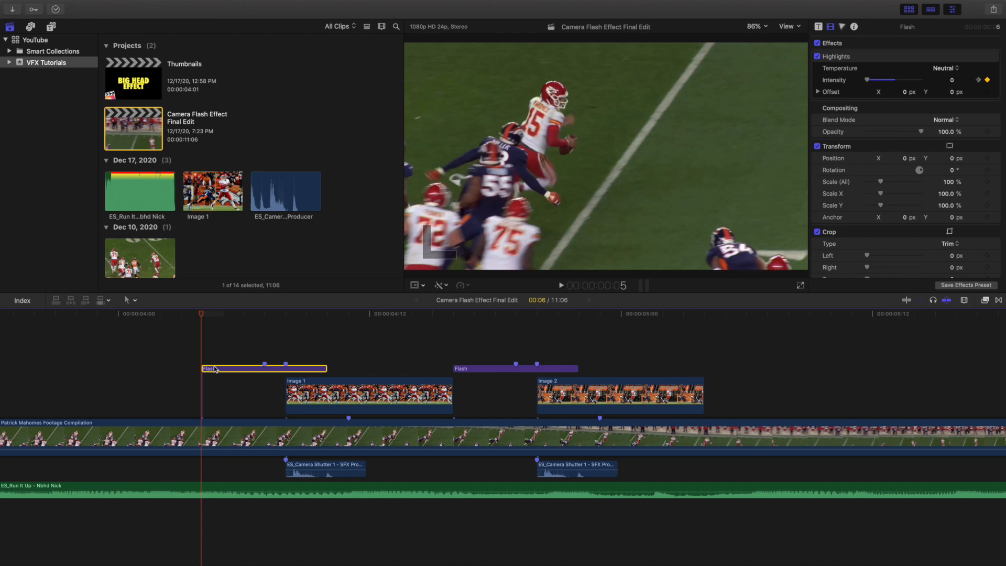
mouse_move(212, 345)
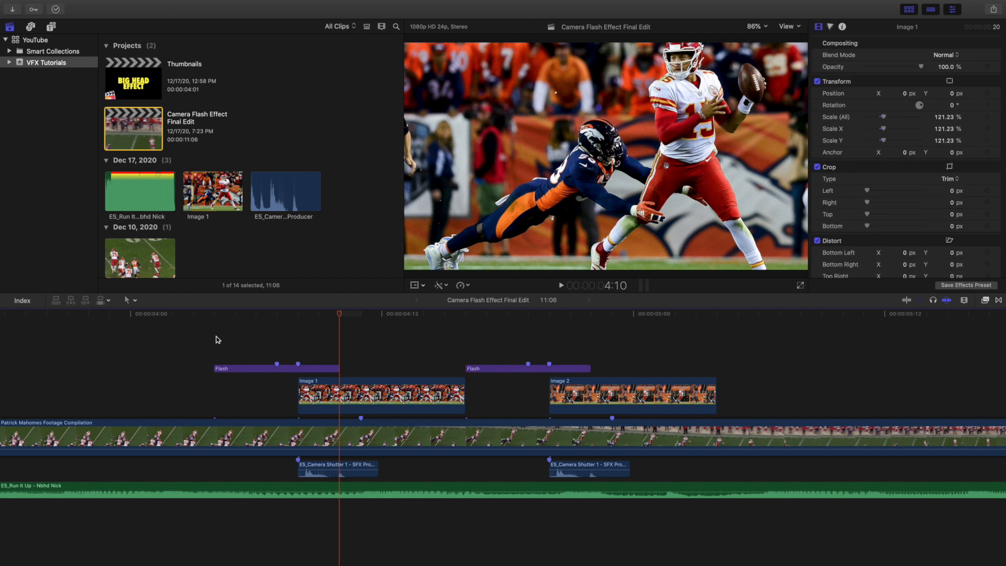
Step: Park the playhead at the first flash's peak near 4:07, where Highlights intensity reads 100
left_click(275, 368)
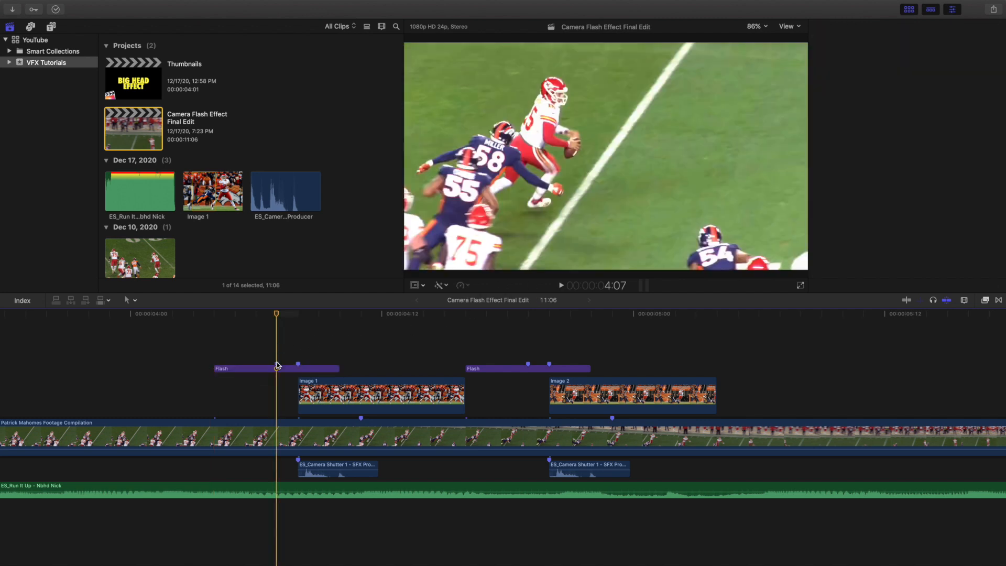
left_click(251, 368)
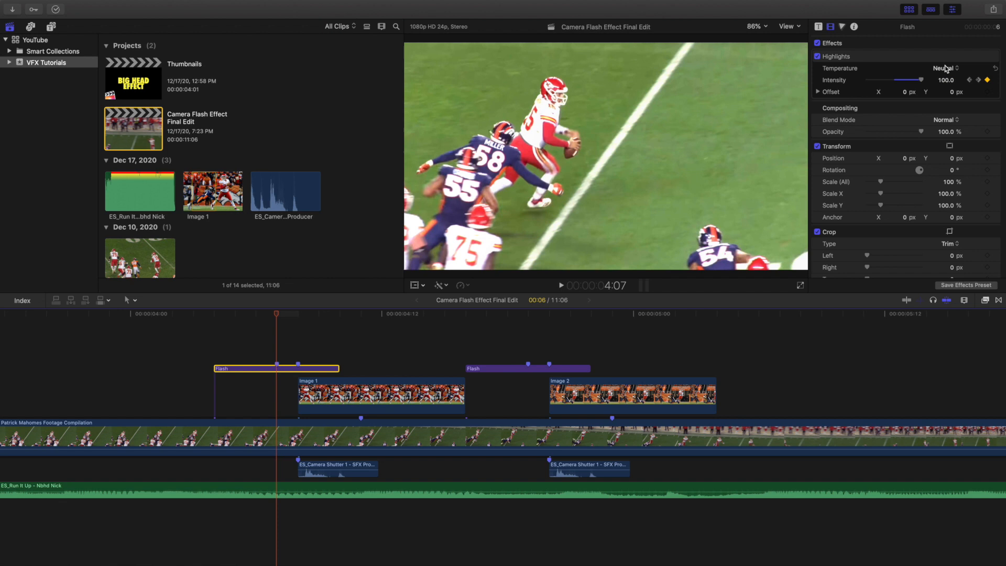
mouse_move(339, 350)
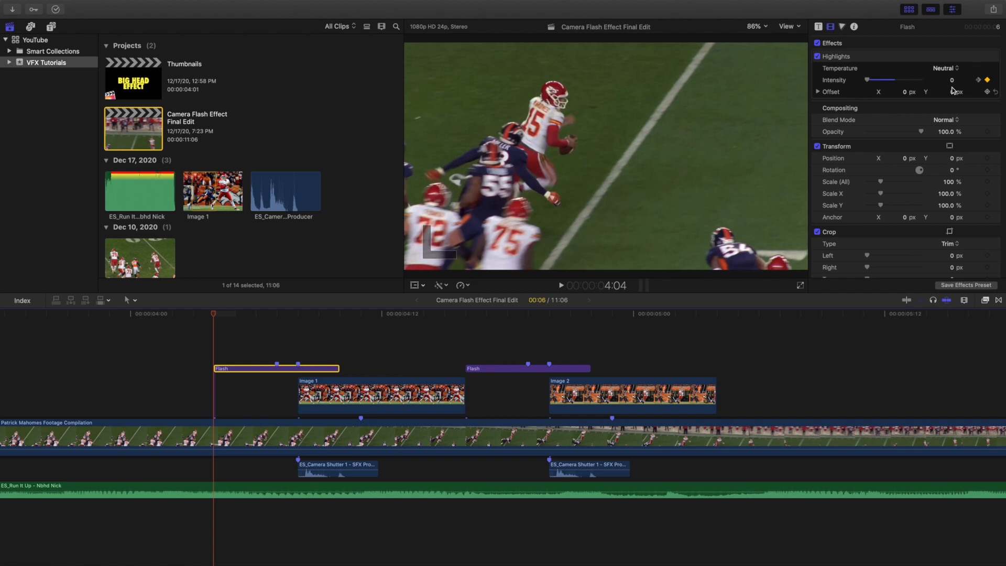
Step: Scrub through the first flash to 4:10 as Highlights intensity rises into the first still photo
left_click_drag(871, 79, 904, 79)
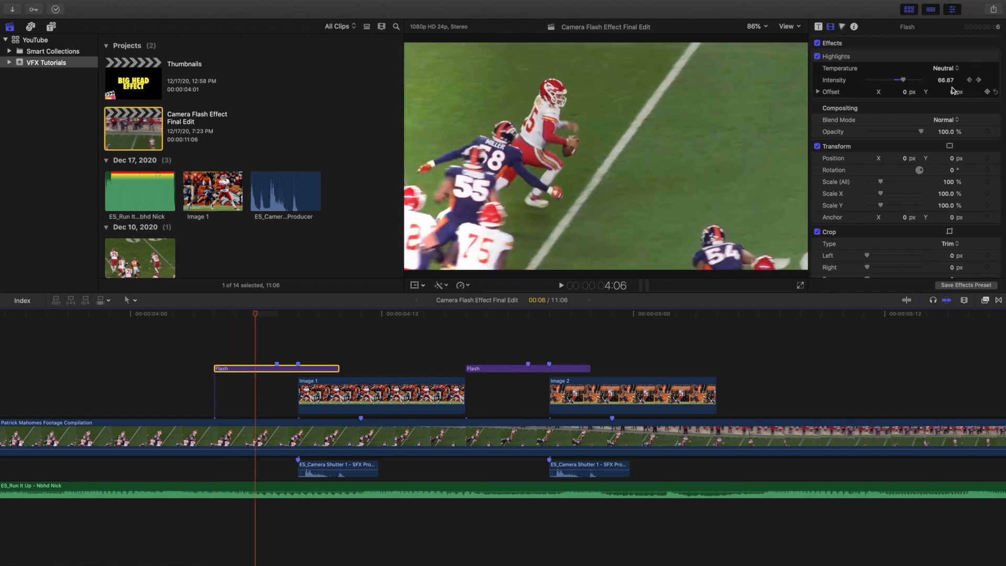
left_click_drag(903, 79, 891, 80)
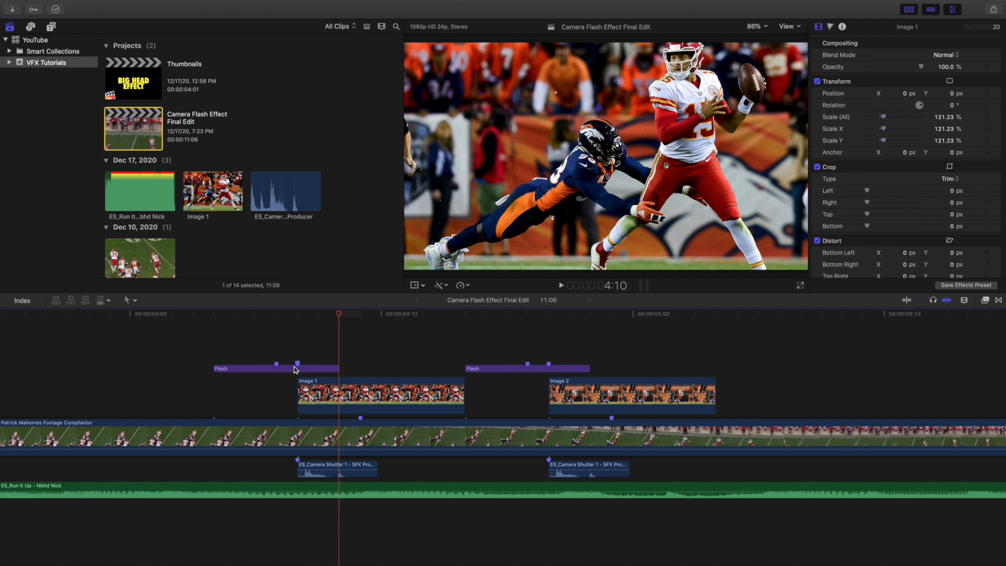
Step: Select Image 1 and Image 2 at their start points, then return to the first photo's start at 4:08
left_click(560, 285)
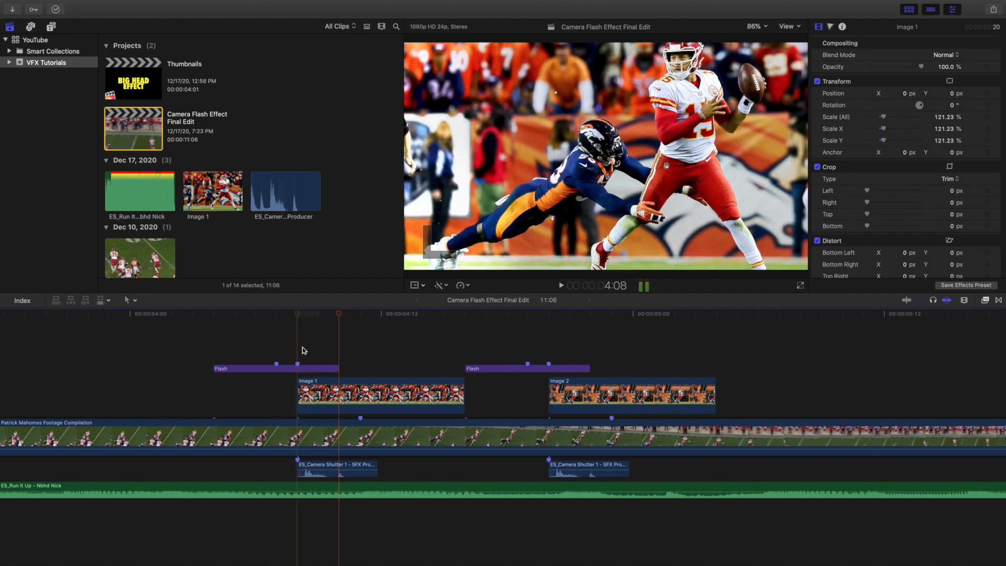
left_click(380, 394)
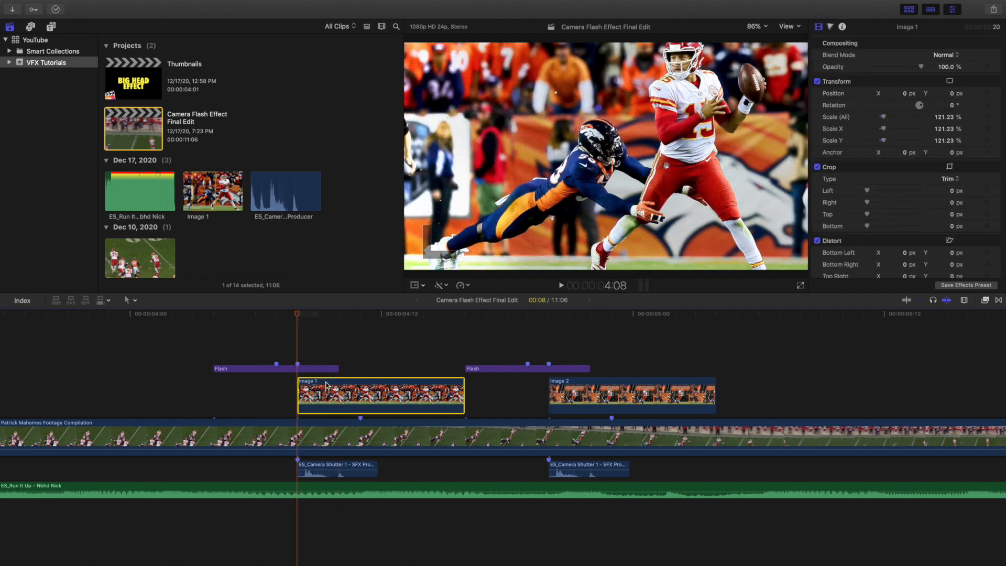
left_click(548, 368)
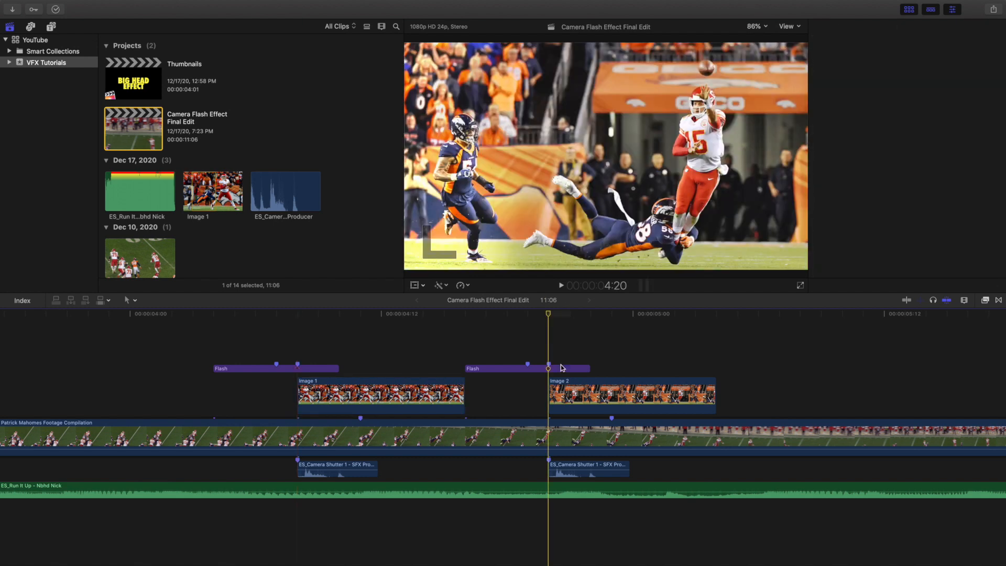
left_click(631, 394)
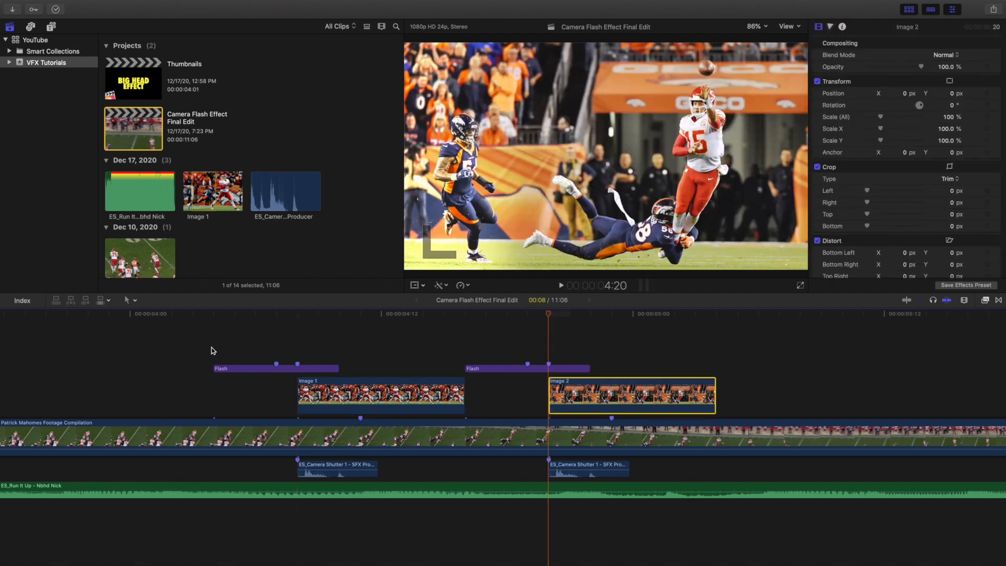
left_click(255, 368)
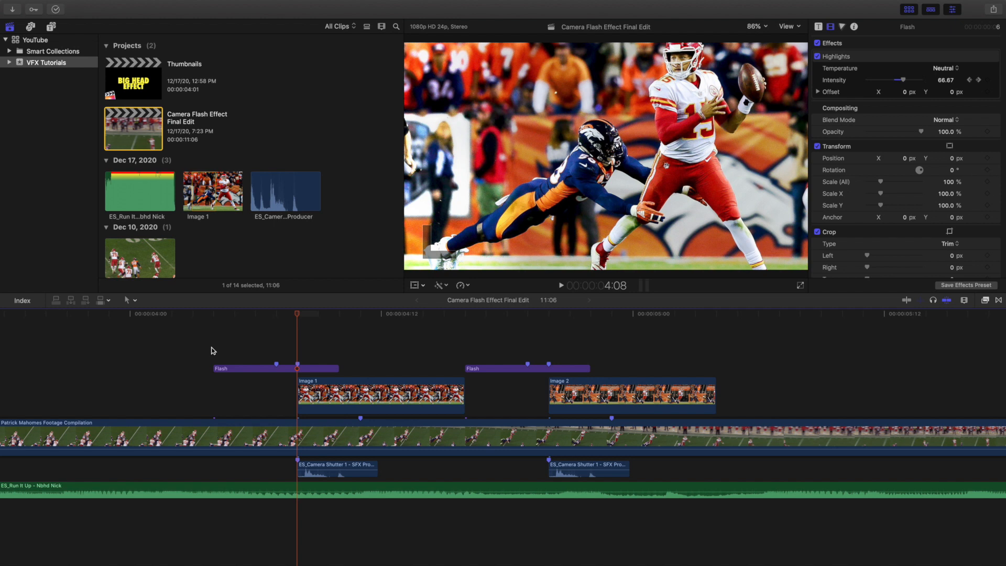
Step: Inspect the first camera shutter sound clip's audio settings
left_click(337, 467)
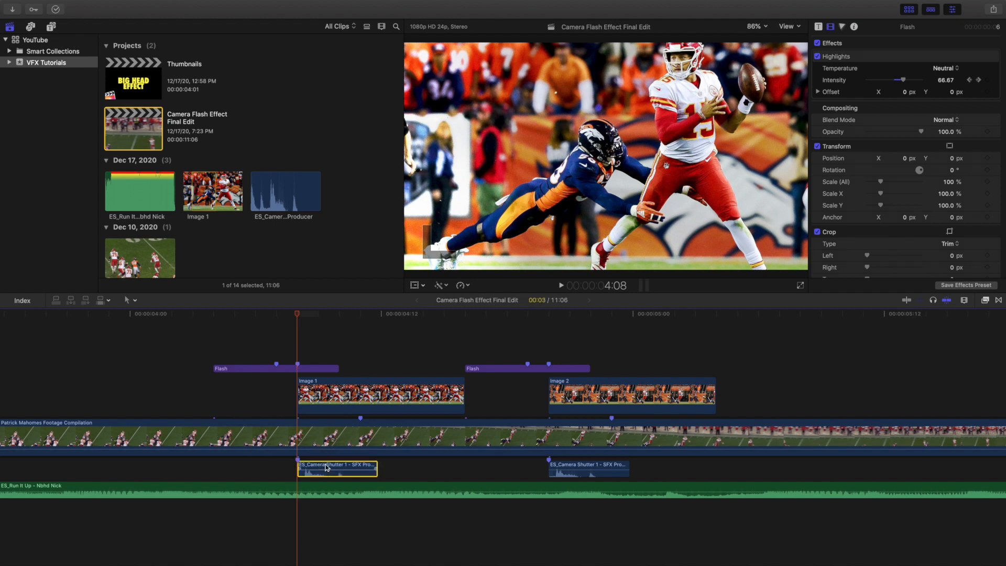
left_click(337, 469)
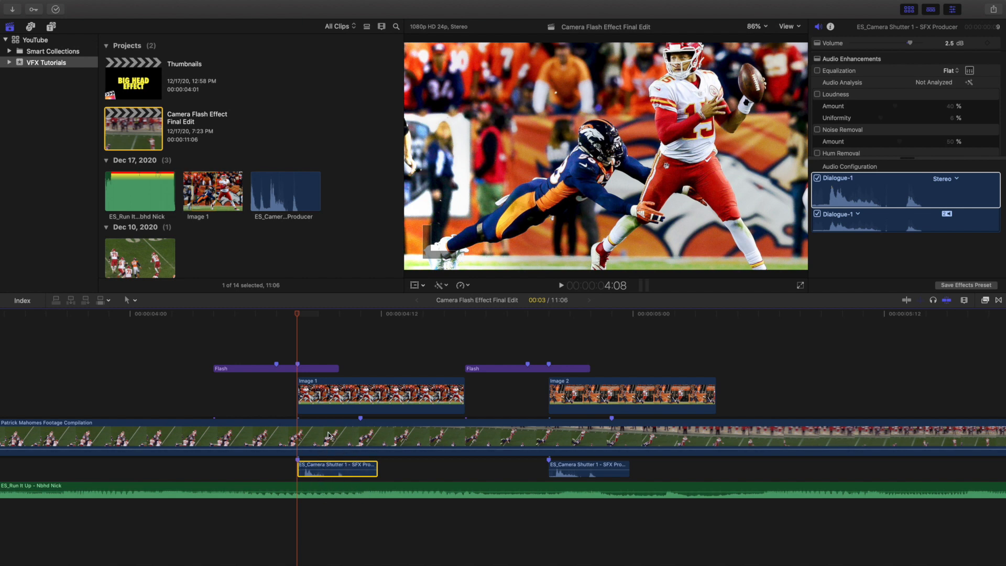
left_click(339, 489)
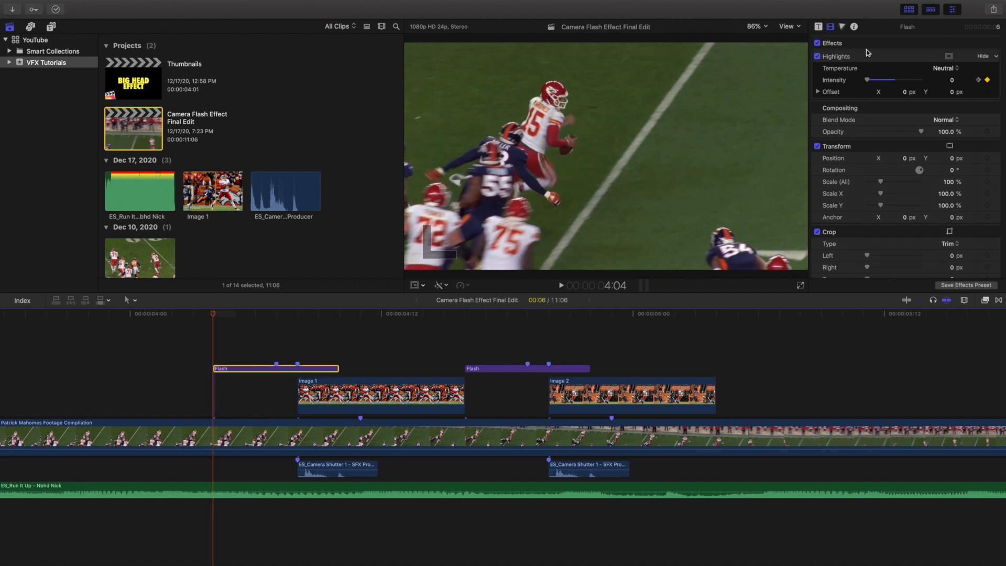
mouse_move(449, 271)
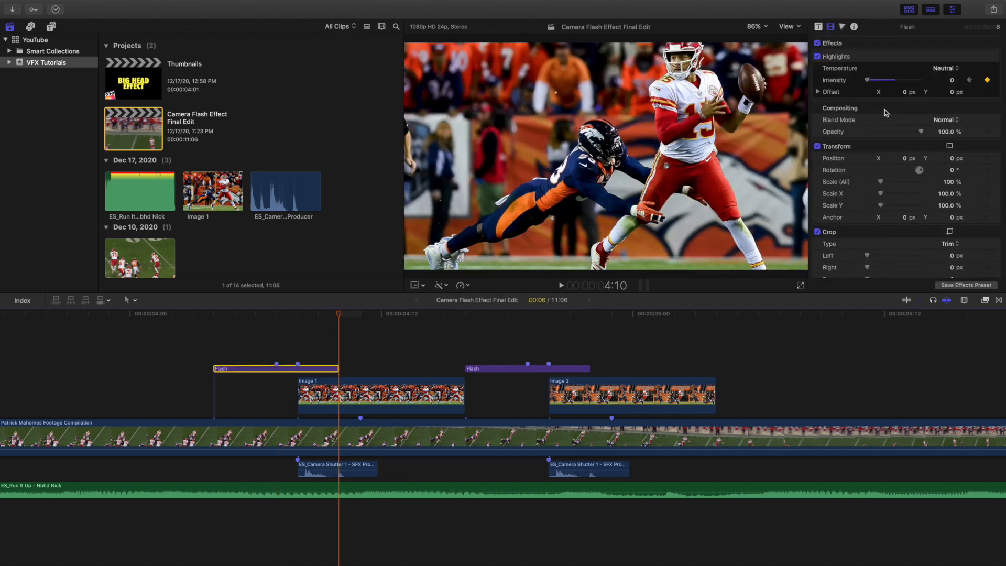
Step: Scrub from the first flash's start at 4:04 to 4:05, where Highlights intensity reaches 33.33
left_click(212, 313)
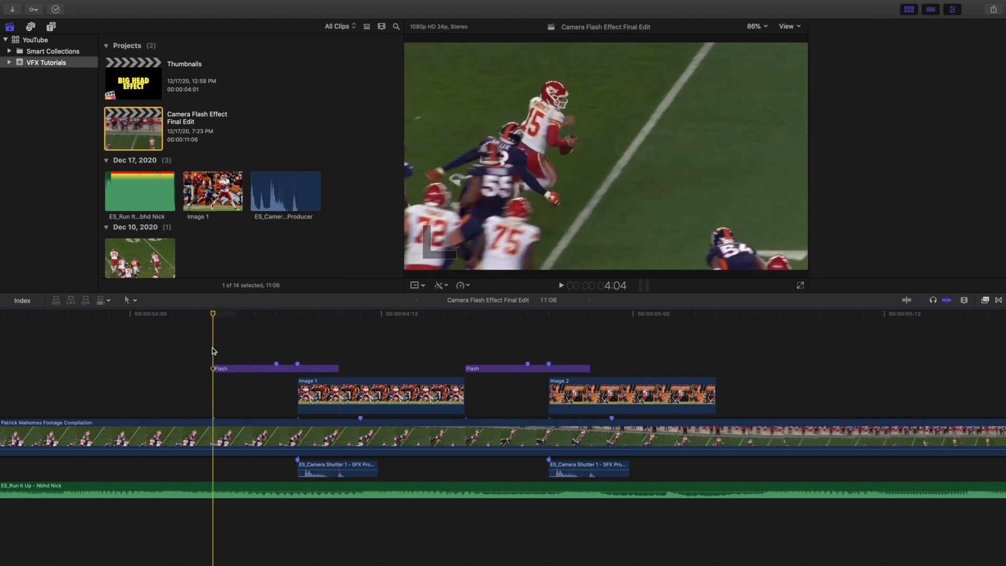
left_click(273, 368)
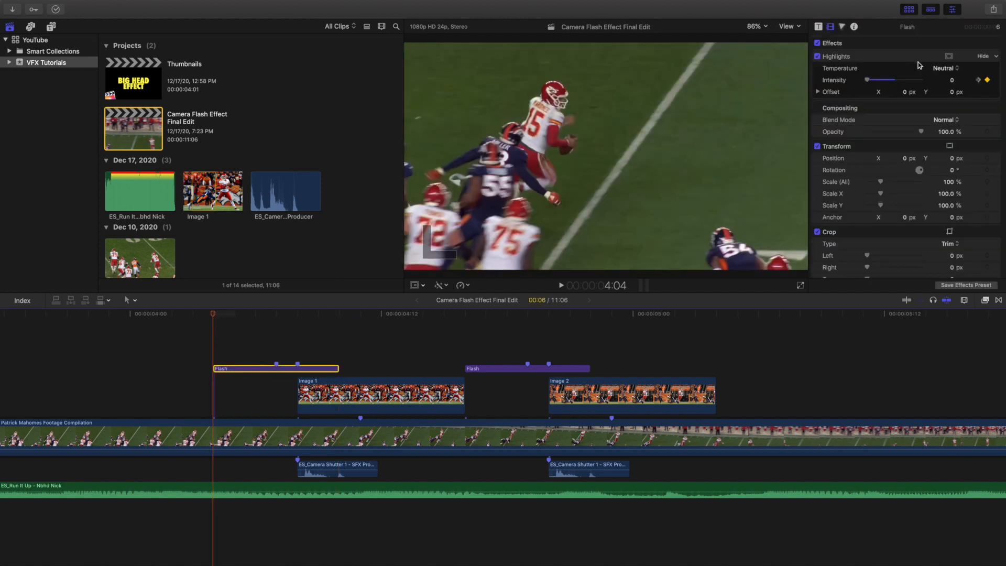
left_click_drag(868, 80, 892, 79)
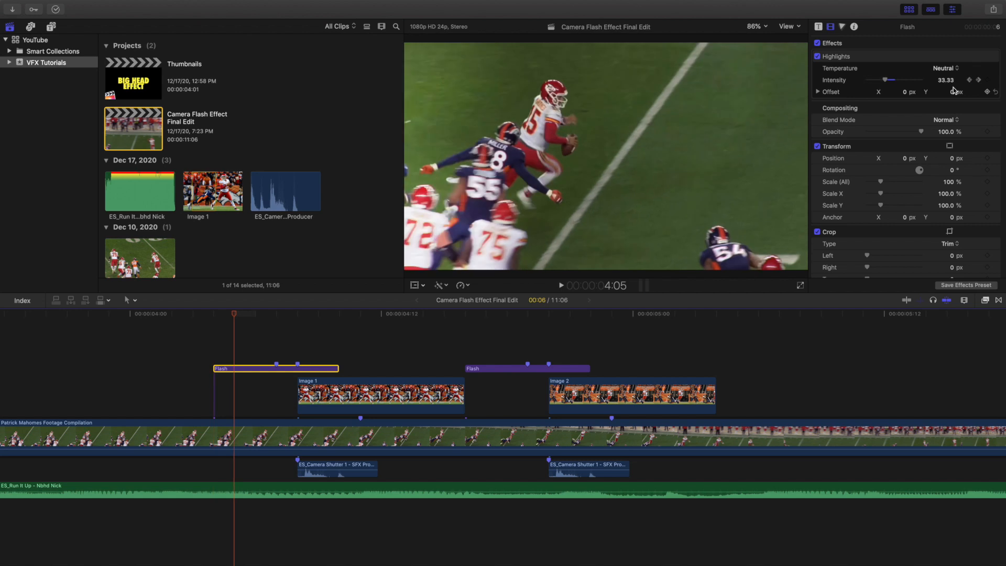